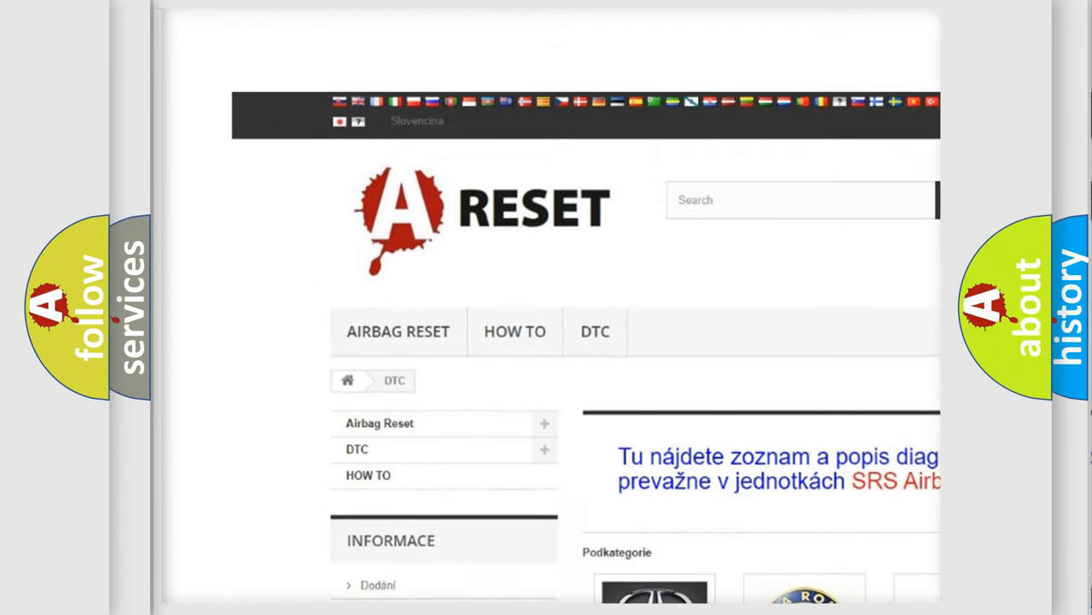
Open the ALFA ROMEO DTC tile and scroll down its code list to the C and P codes.
scroll("down", 3)
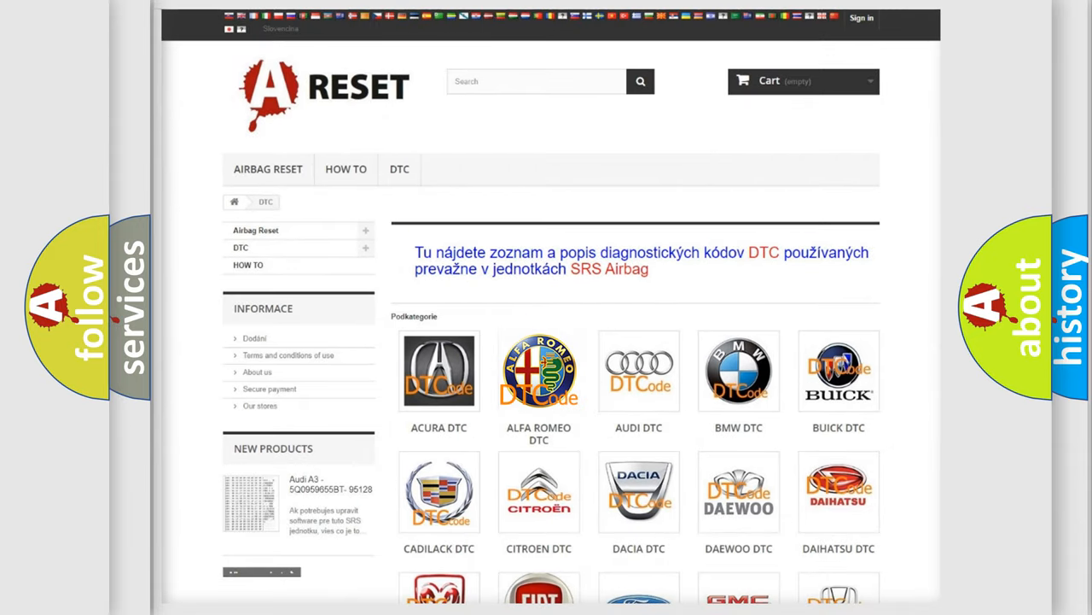
left_click(540, 372)
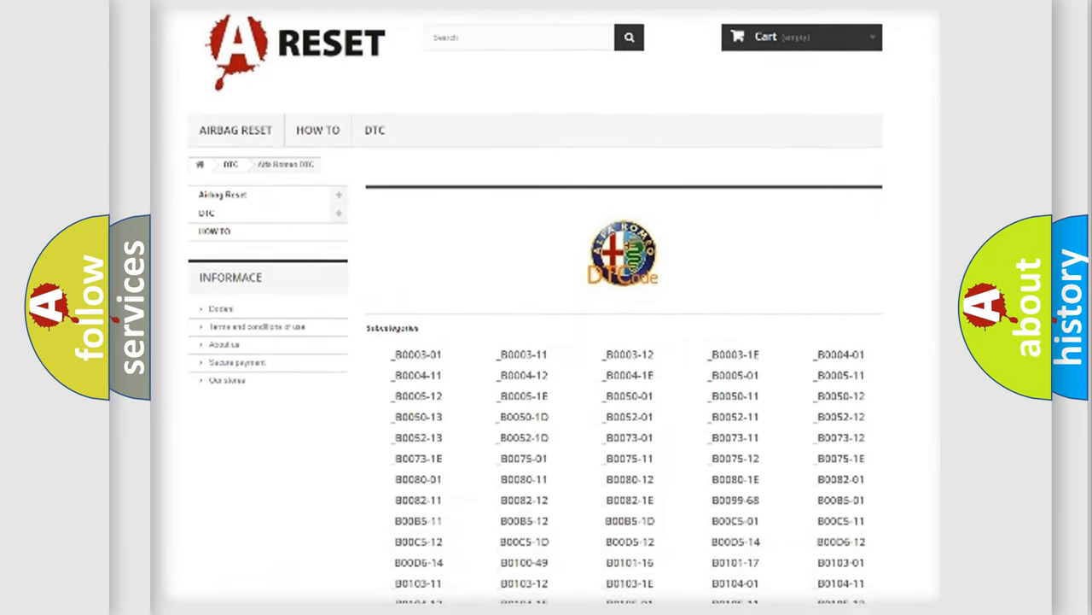
scroll("down", 3)
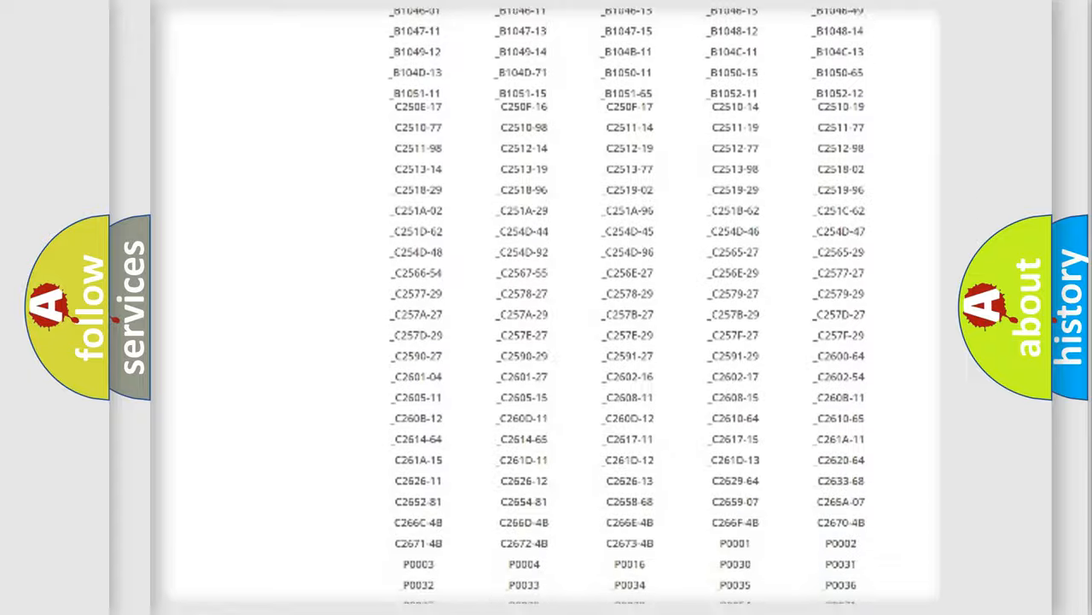